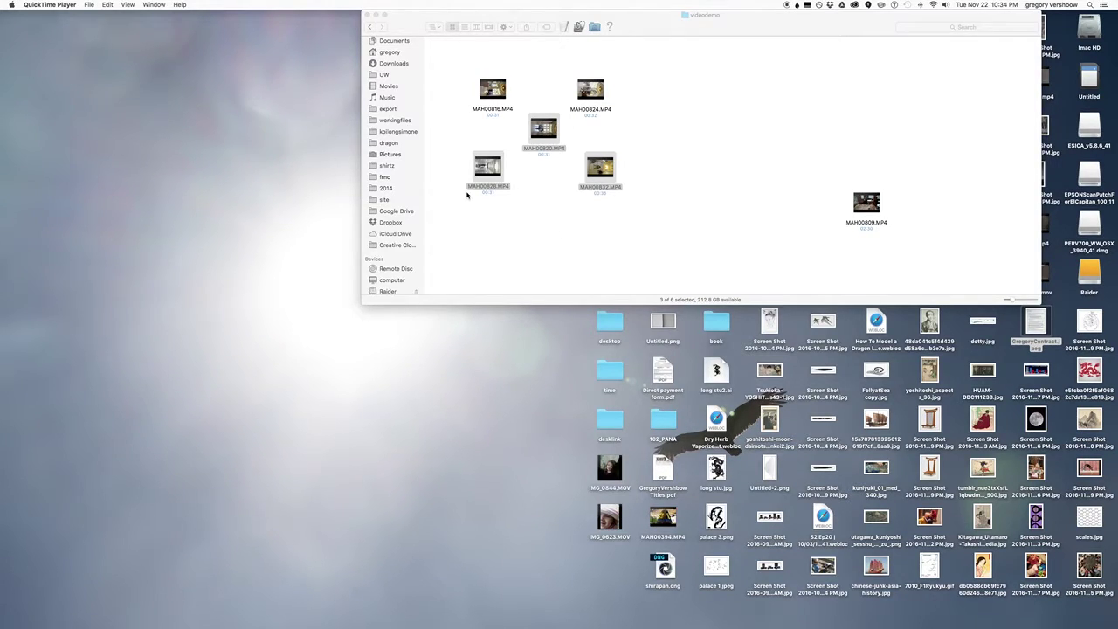
mouse_move(138, 614)
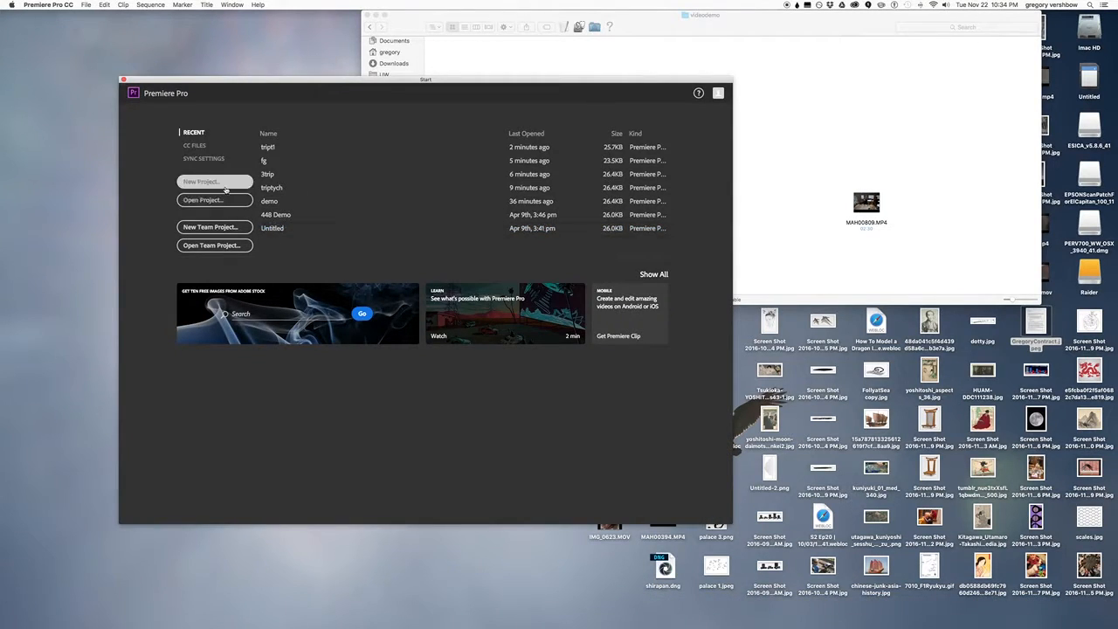
Create a new project named t2 from the start screen
left_click(214, 182)
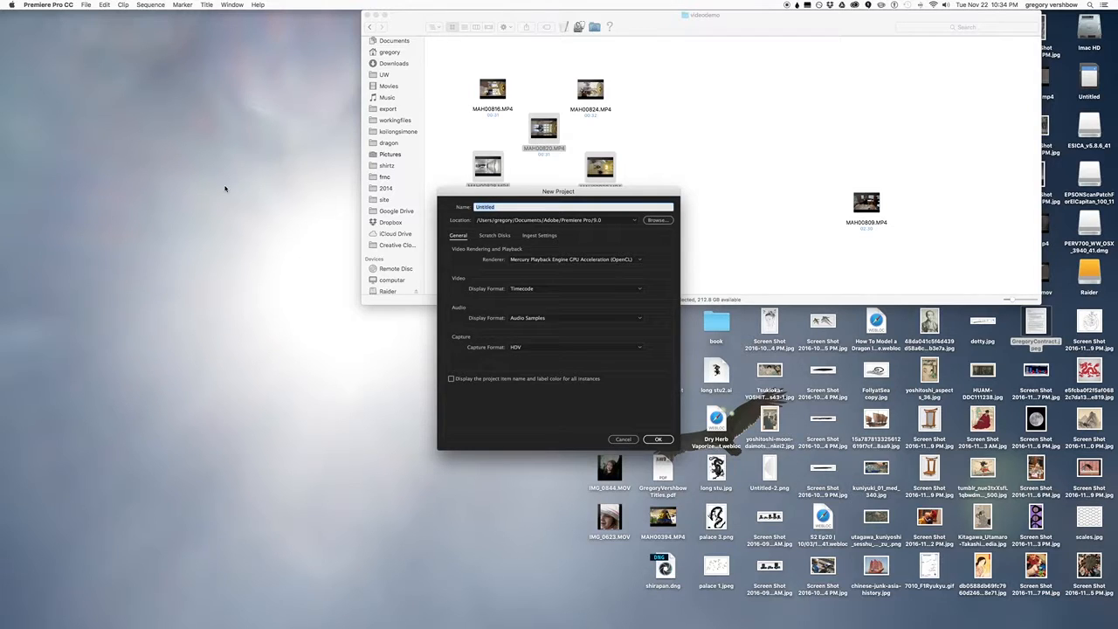
type("t2")
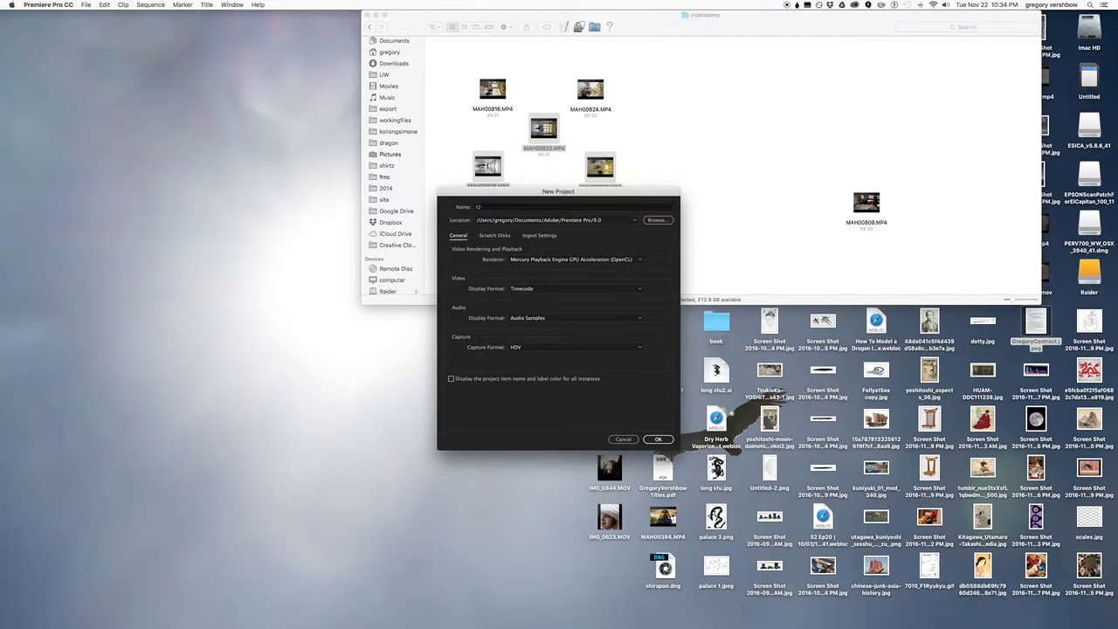
left_click(658, 439)
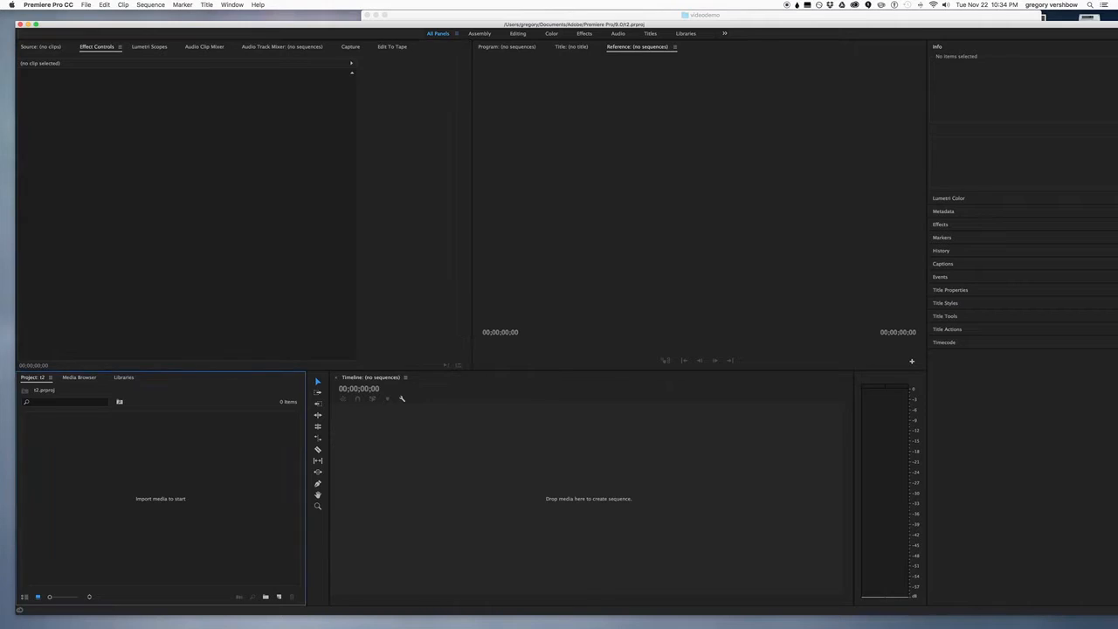
mouse_move(676, 175)
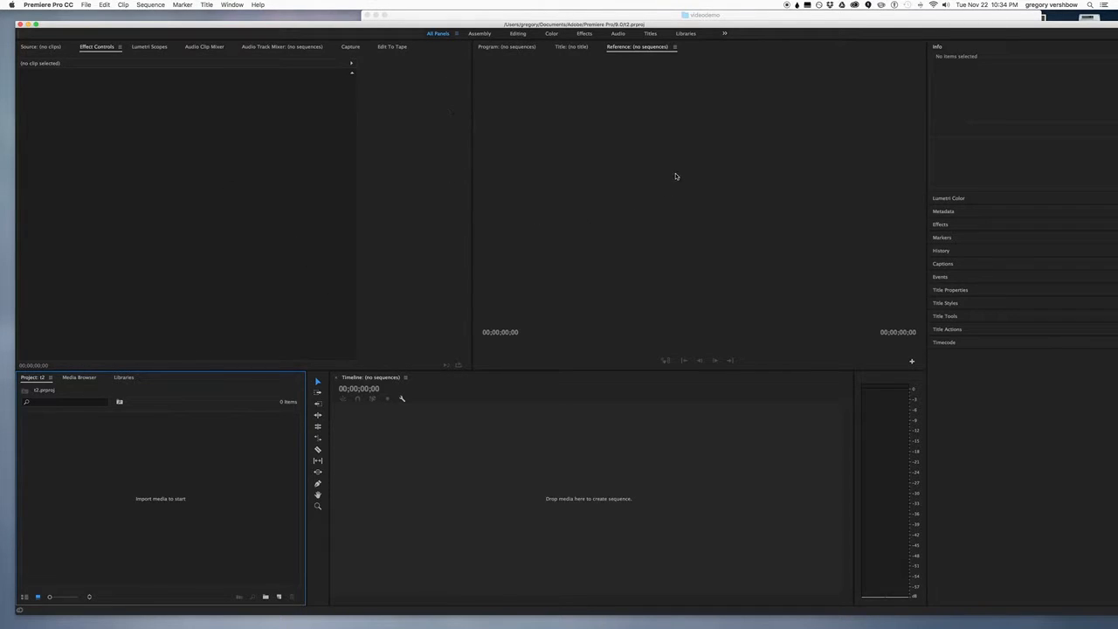
mouse_move(734, 287)
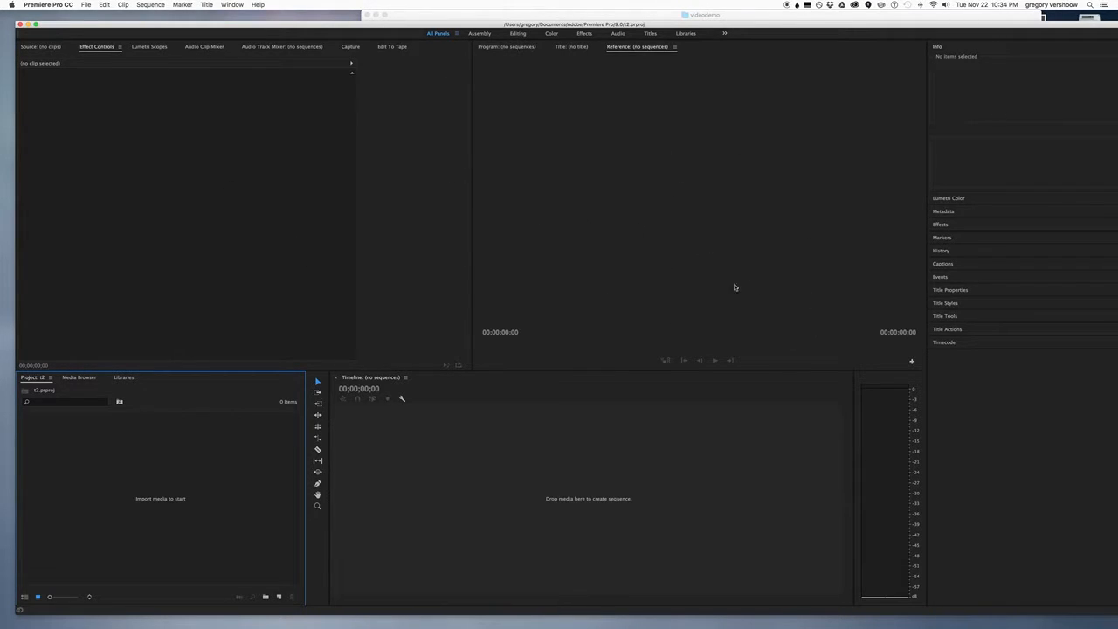
mouse_move(195, 99)
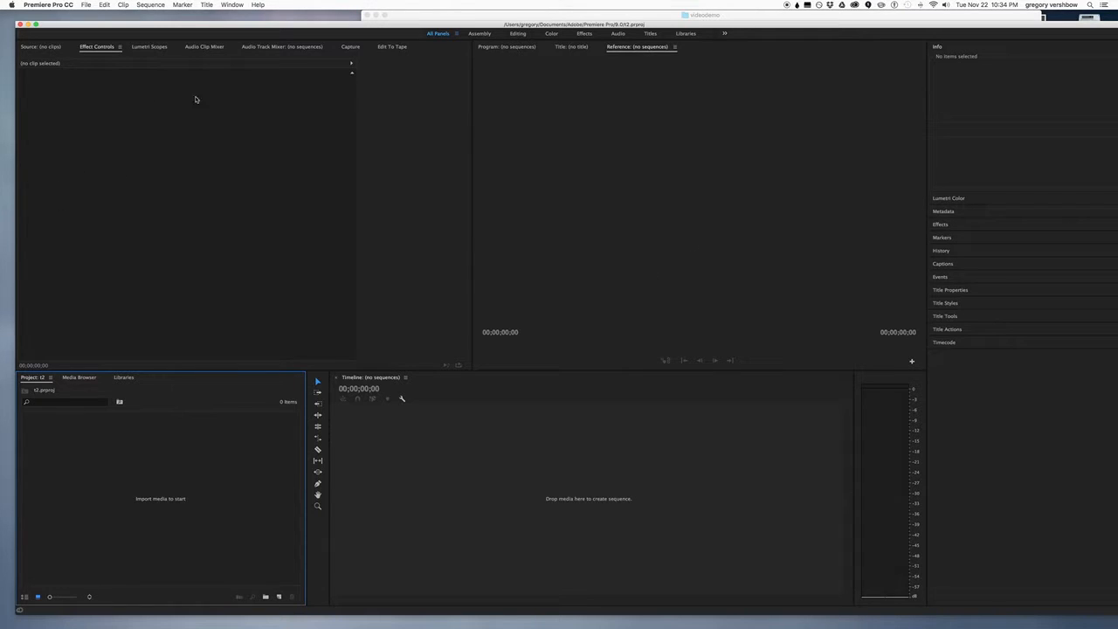
mouse_move(202, 242)
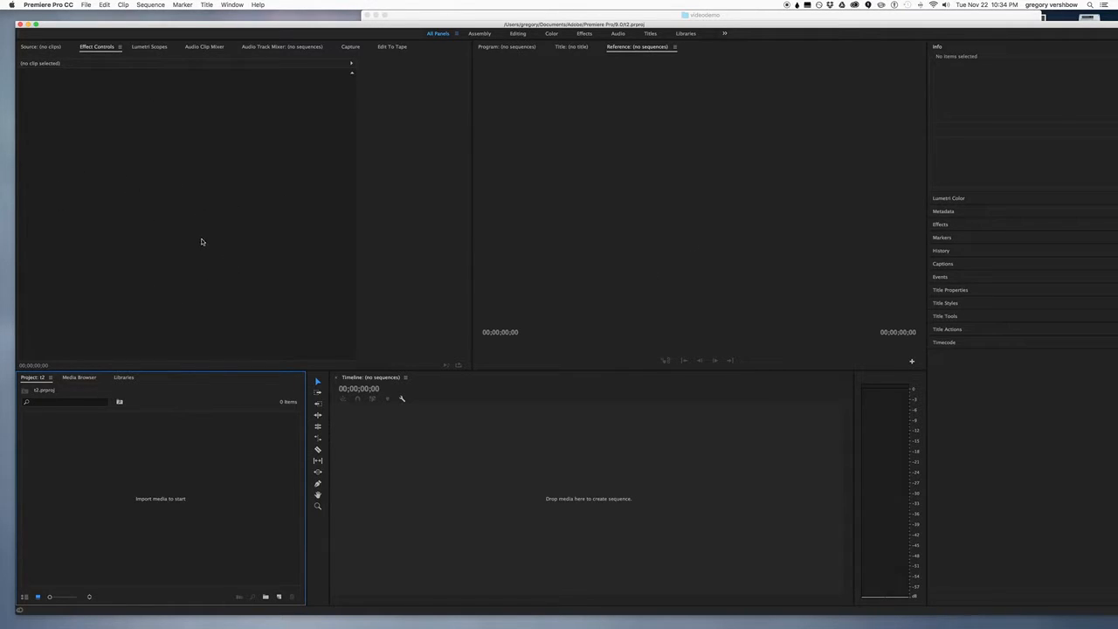
mouse_move(179, 529)
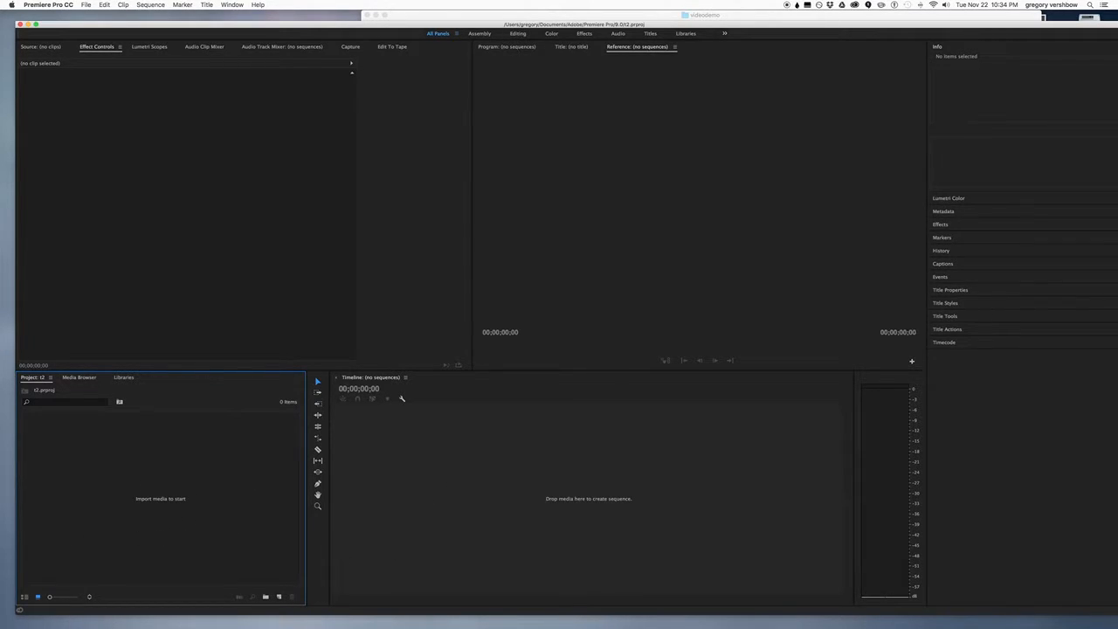
mouse_move(107, 609)
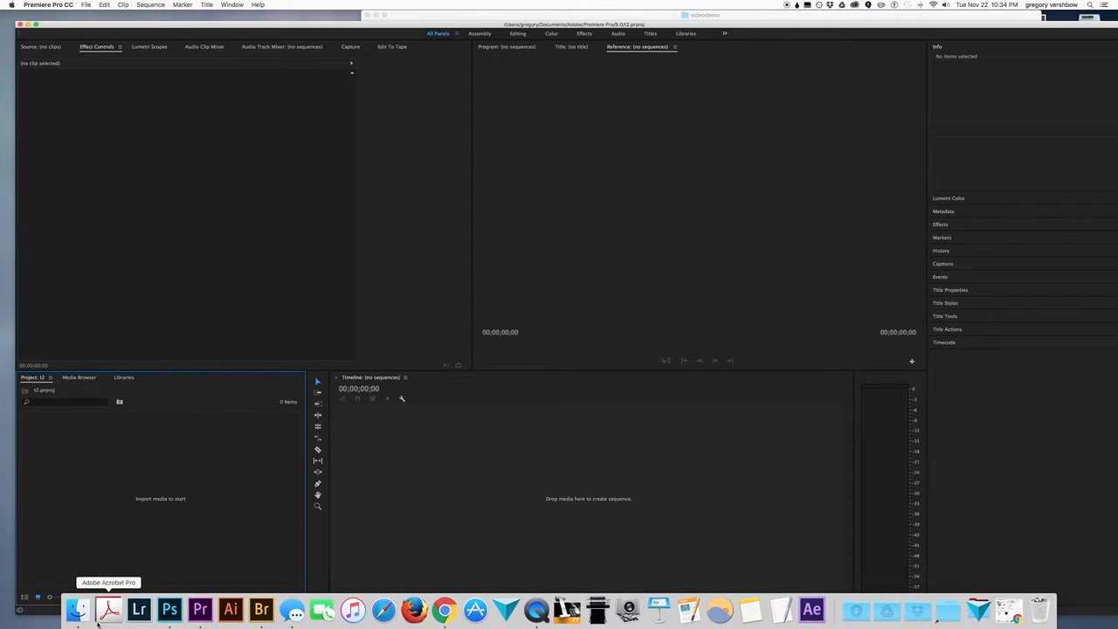
Bring the library clips folder forward and pick the MAH00828 clip
left_click(79, 601)
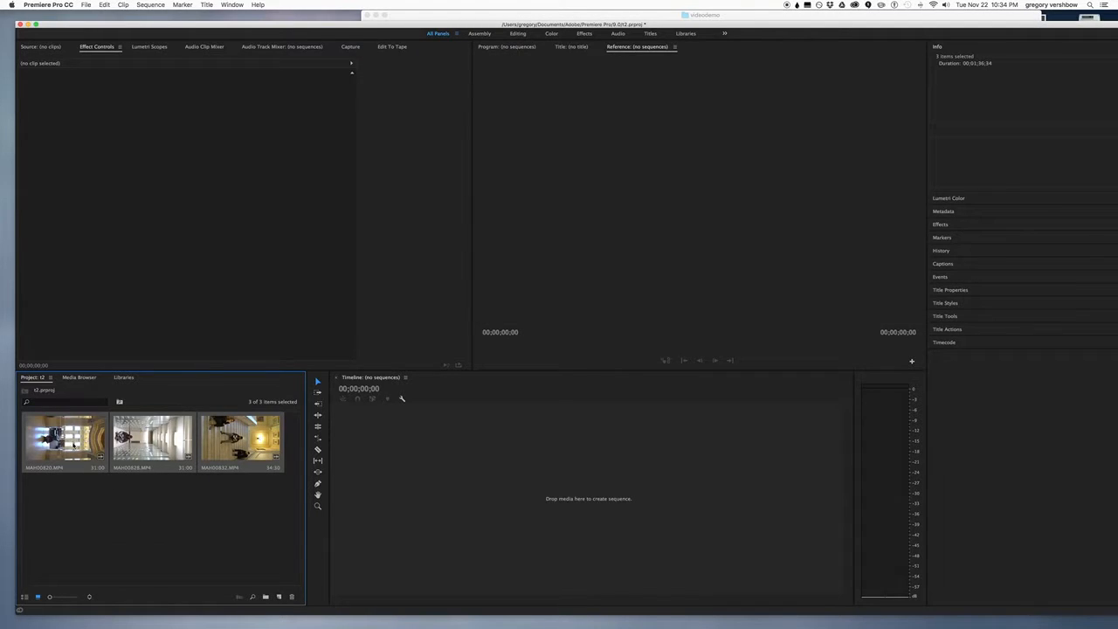
left_click(61, 444)
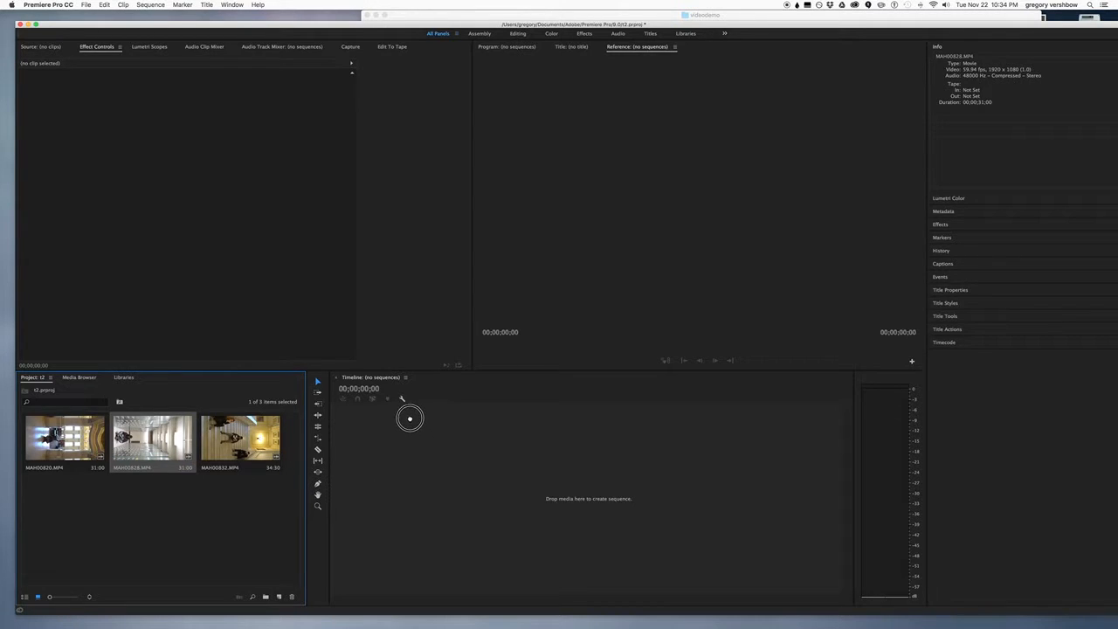
Drag MAH00828 onto the empty Timeline to create the MAH00828 sequence
left_click_drag(153, 437, 524, 489)
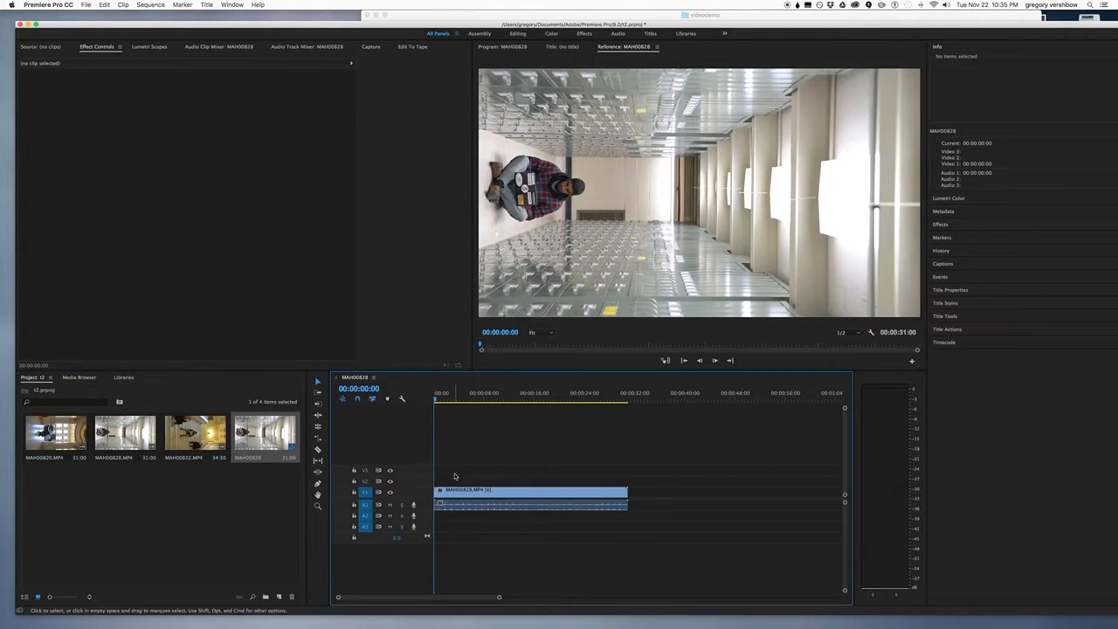
left_click(523, 493)
type("-90")
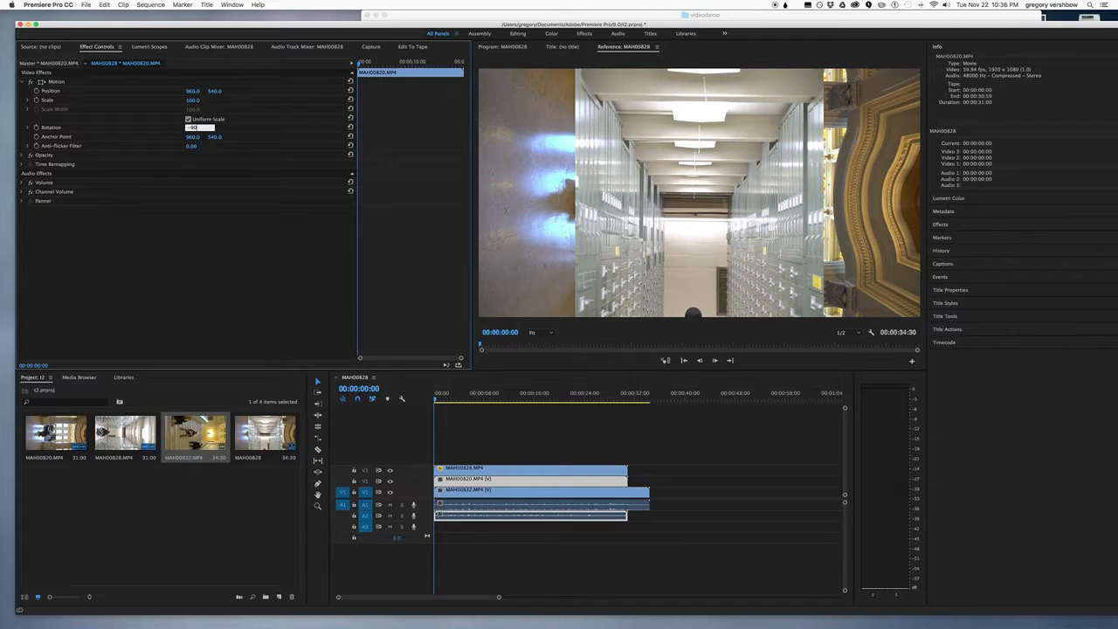
Apply a -90° Rotation to MAH00820 in Effect Controls
left_click(511, 490)
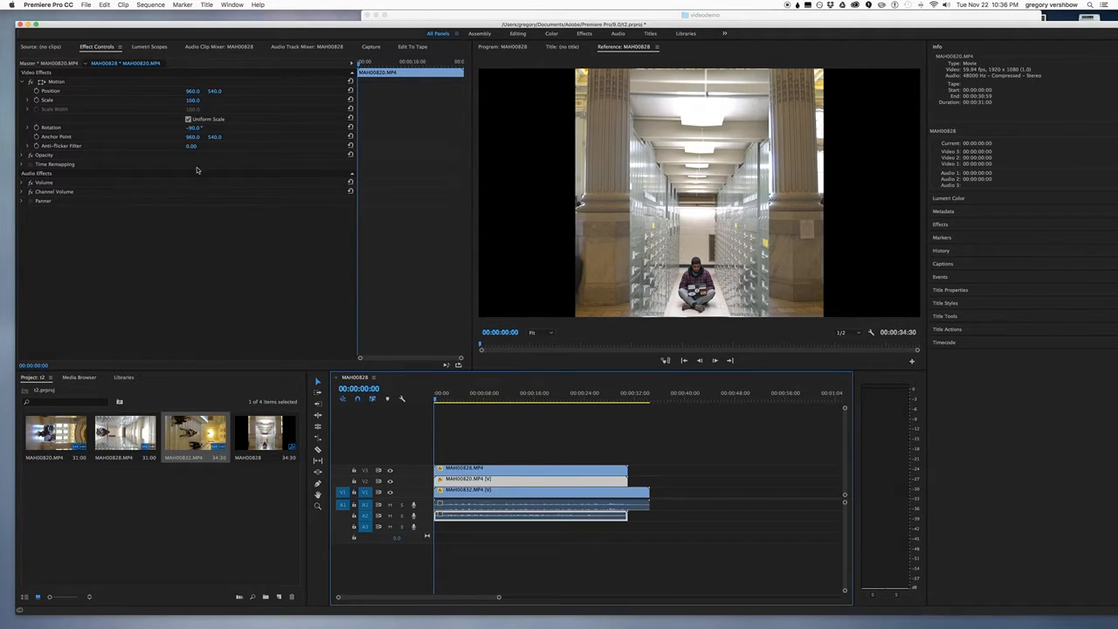
Set MAH00828's Motion Rotation to -90° in Effect Controls
left_click(195, 99)
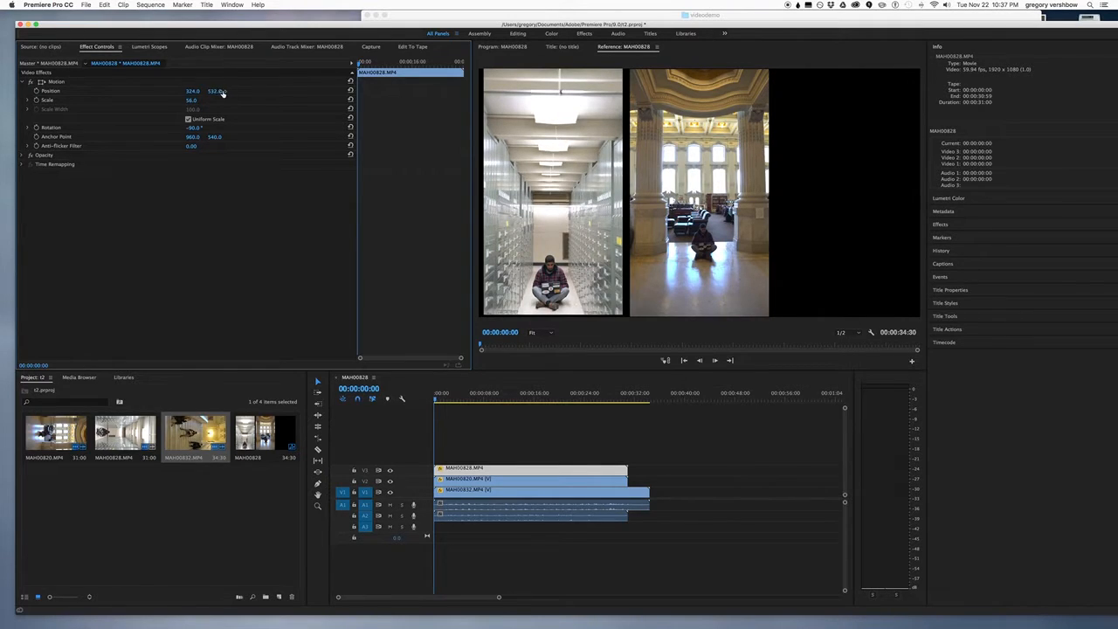
Place the corridor shot in the left third (Scale 56, Position X 324) and select MAH00832
left_click(225, 90)
type("540")
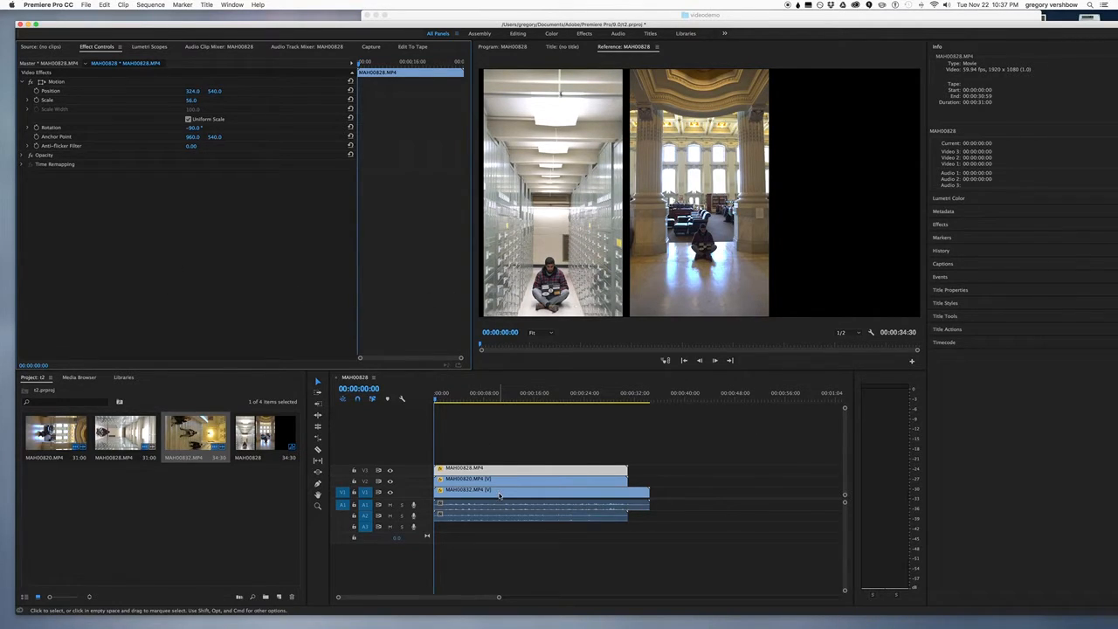
left_click(501, 504)
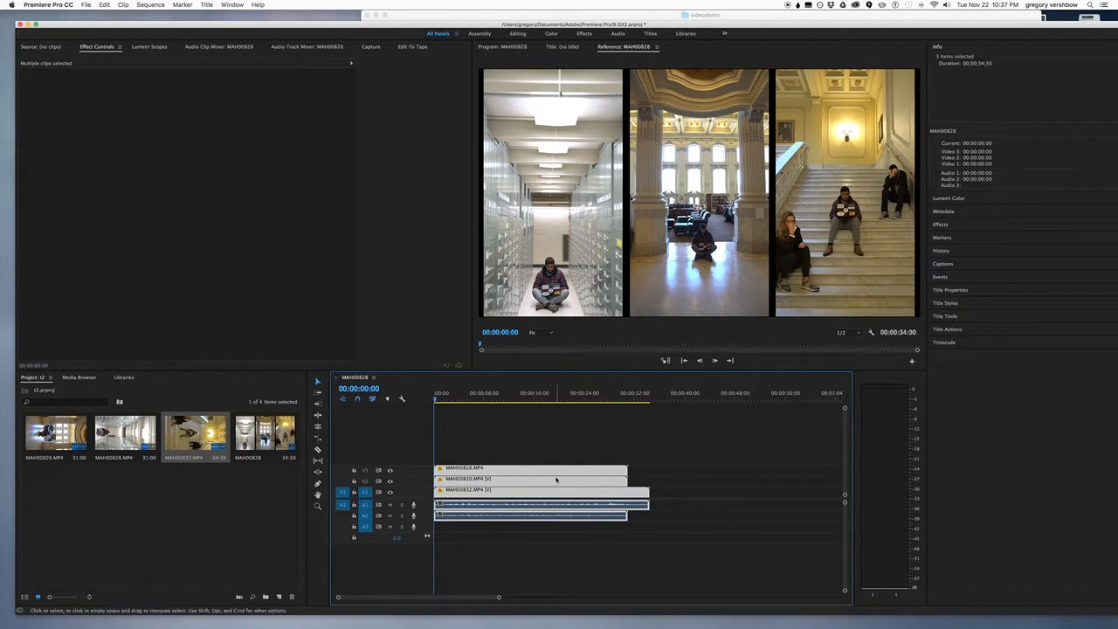
Set Time Interpolation to Frame Blending for the three selected clips
right_click(556, 480)
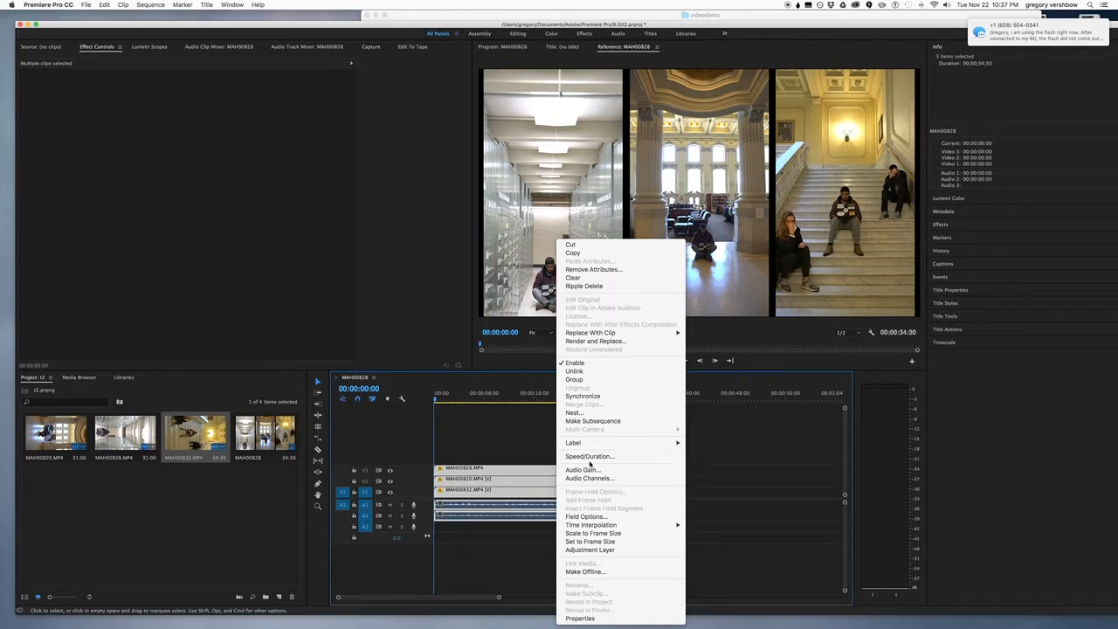
mouse_move(616, 411)
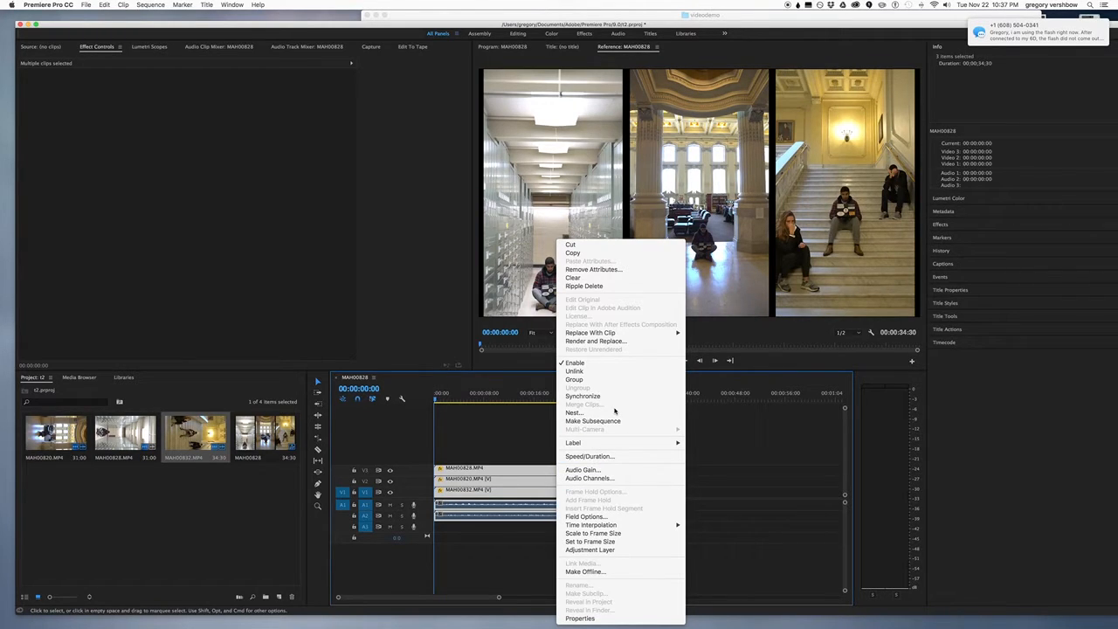
mouse_move(574, 379)
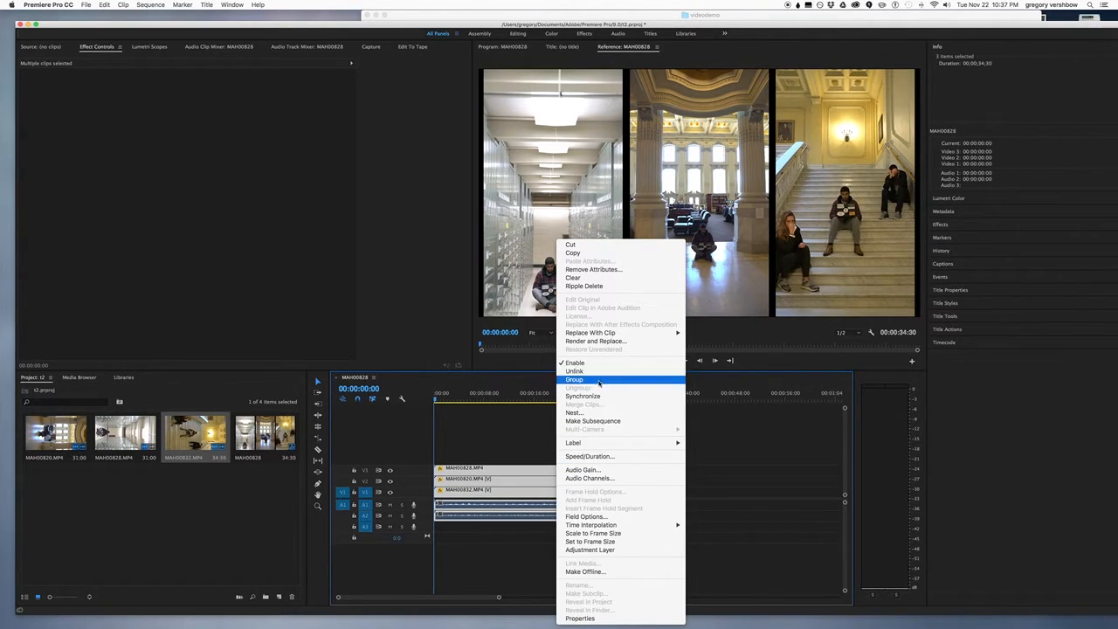
mouse_move(588, 478)
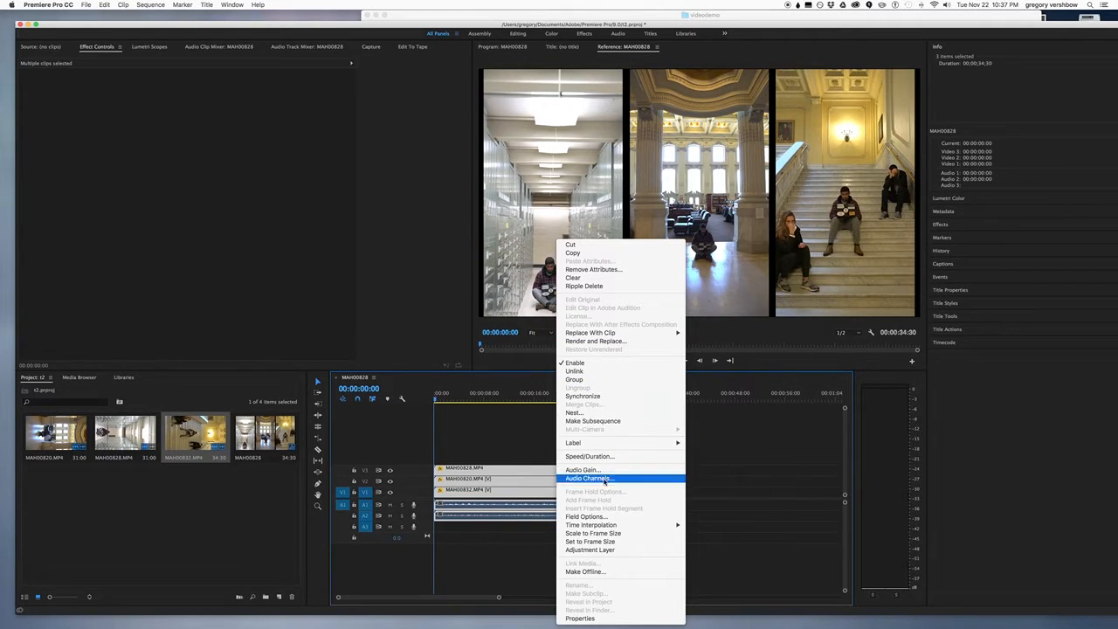
mouse_move(574, 412)
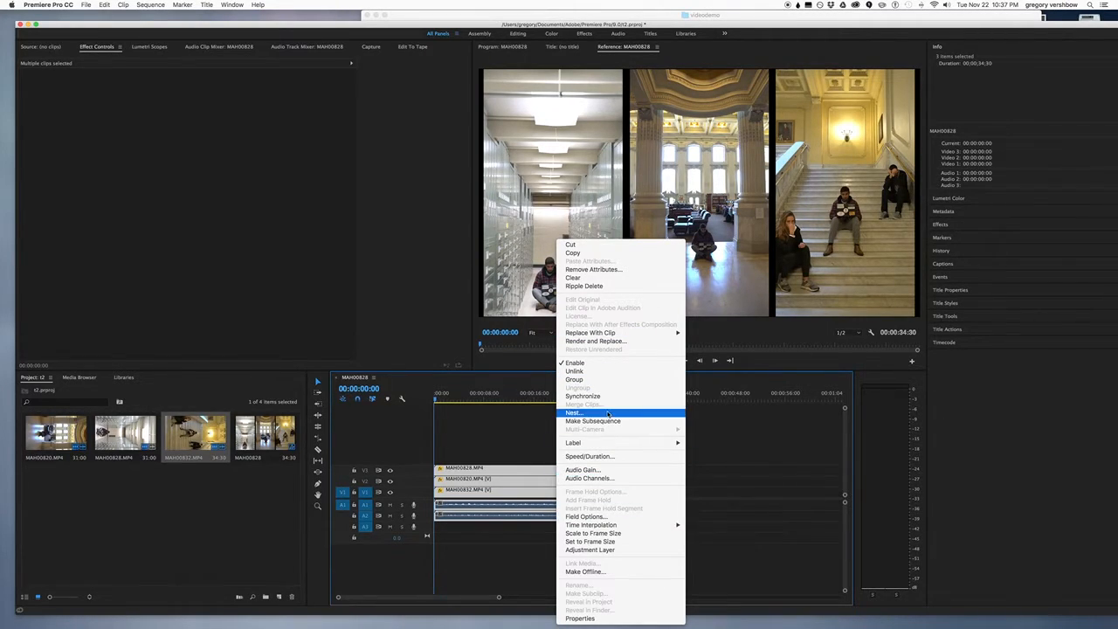
mouse_move(585, 517)
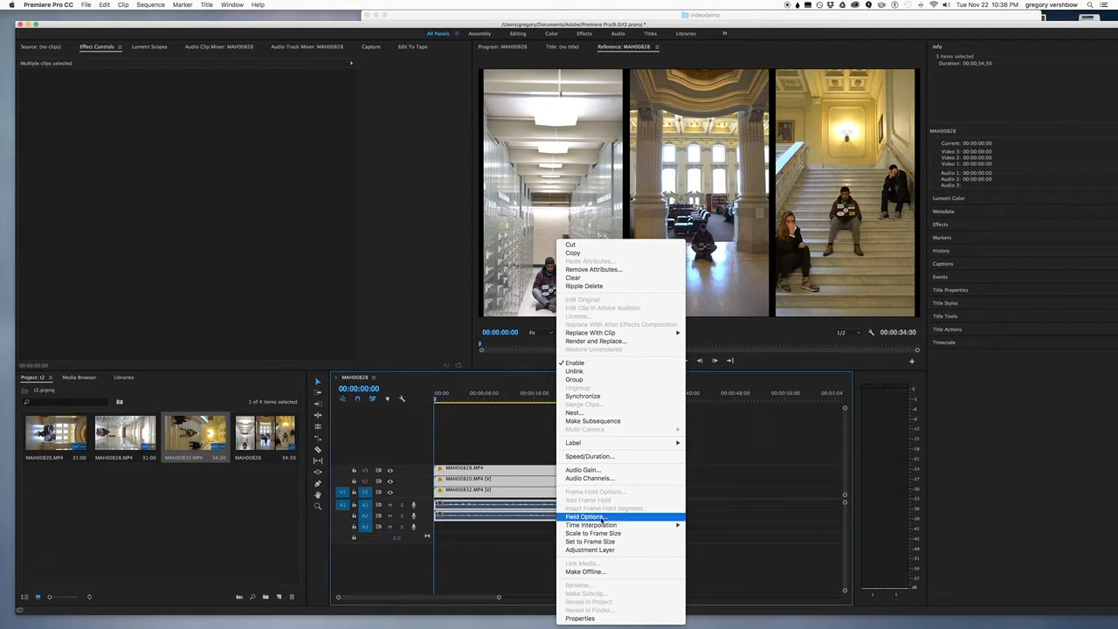
mouse_move(592, 525)
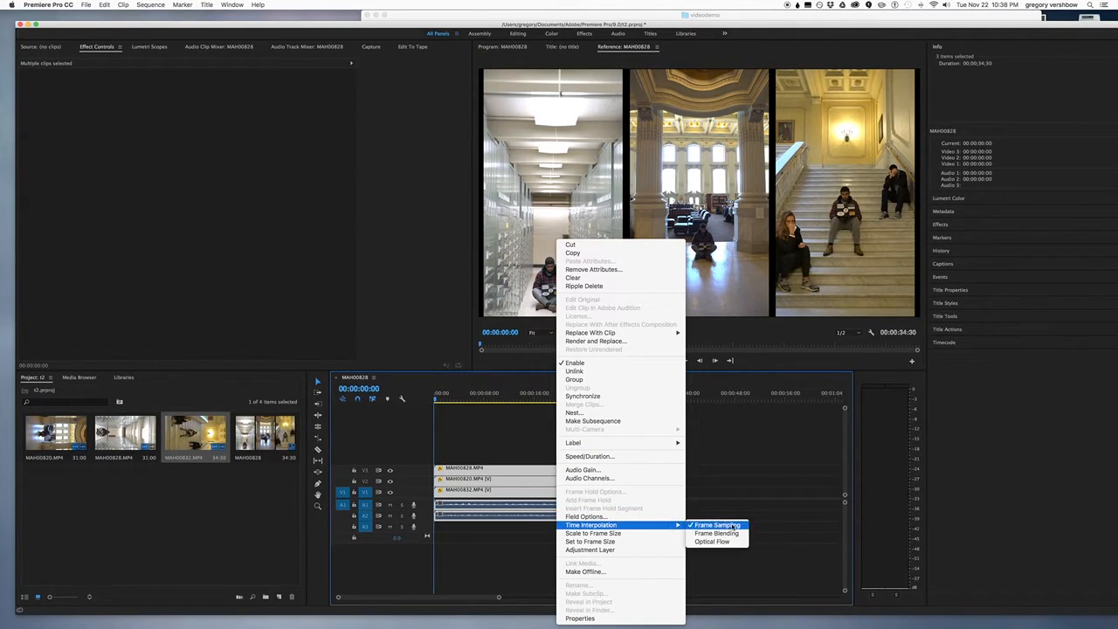
mouse_move(716, 534)
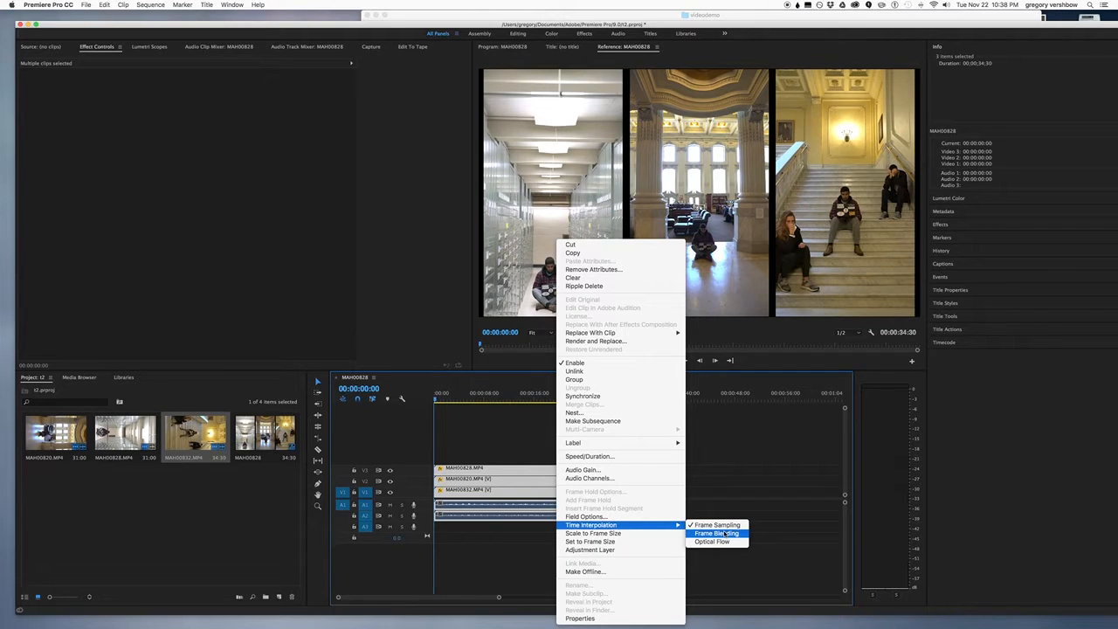
left_click(726, 528)
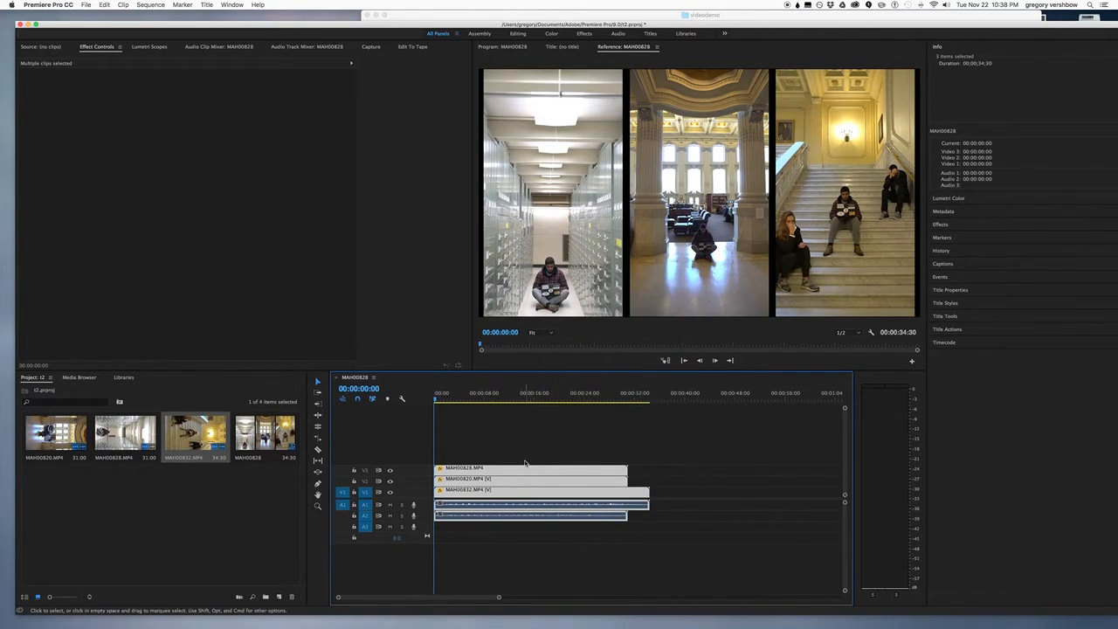
right_click(526, 463)
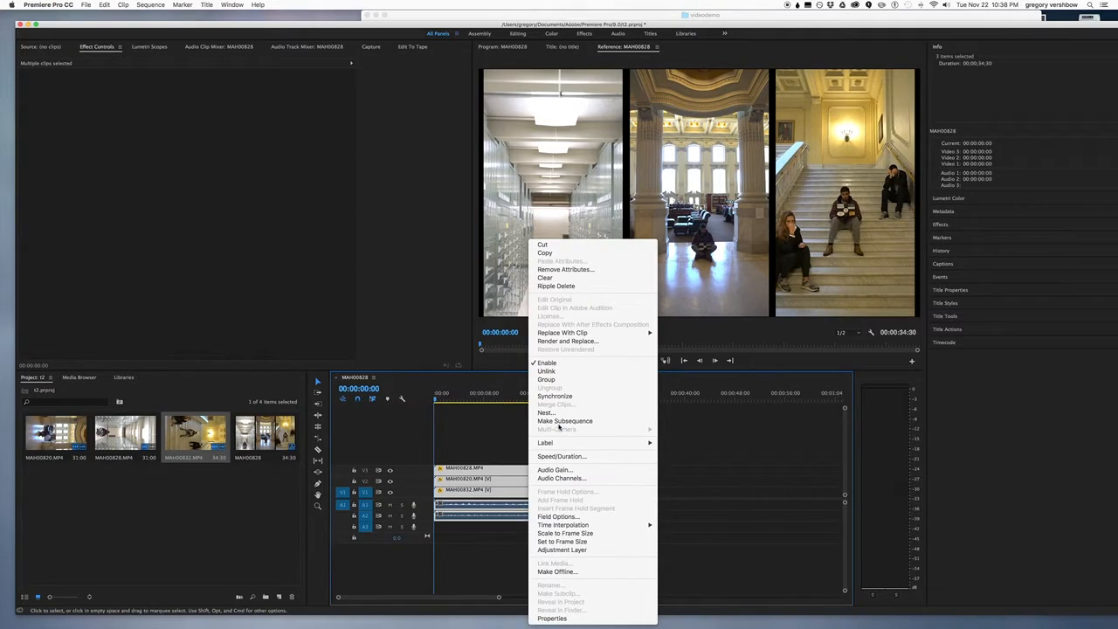
mouse_move(559, 517)
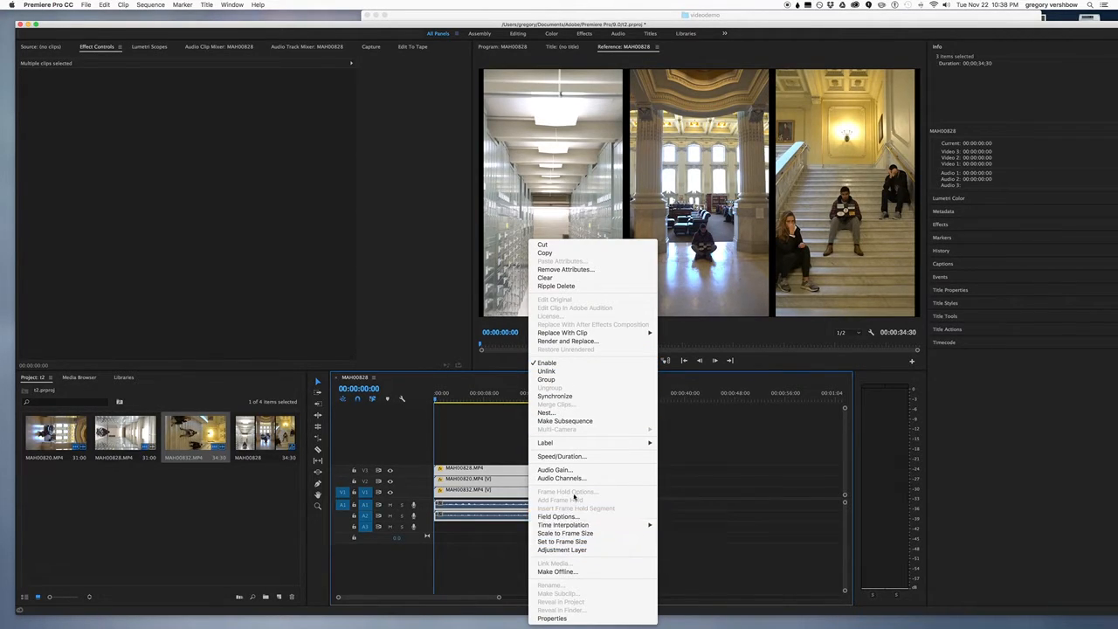
mouse_move(553, 623)
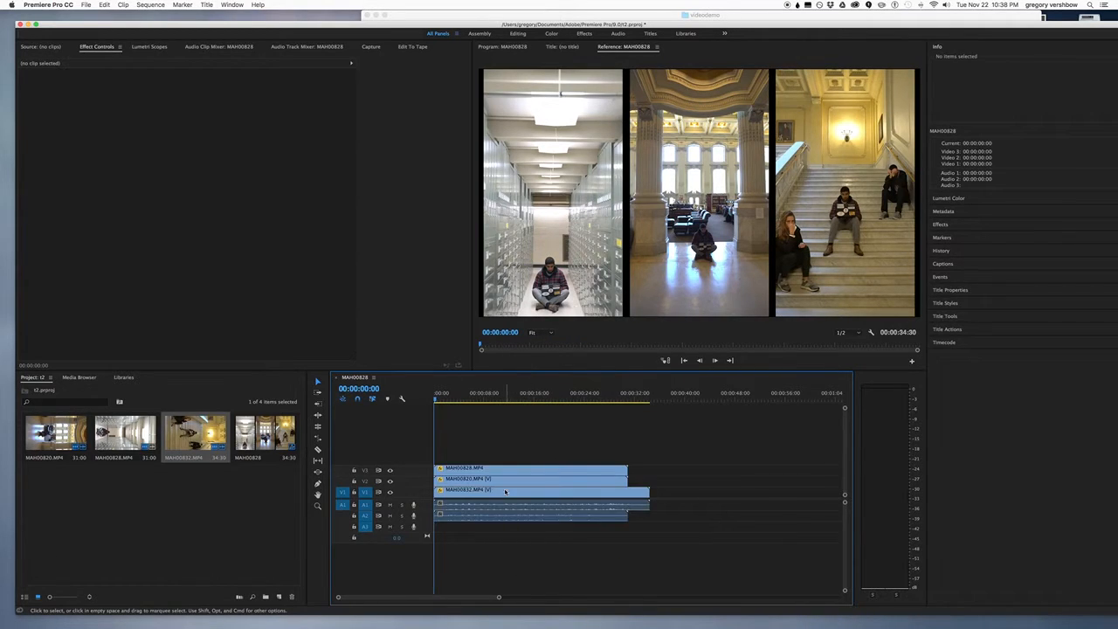
Change MAH00828.MP4 to 50% speed in Speed/Duration
left_click(518, 470)
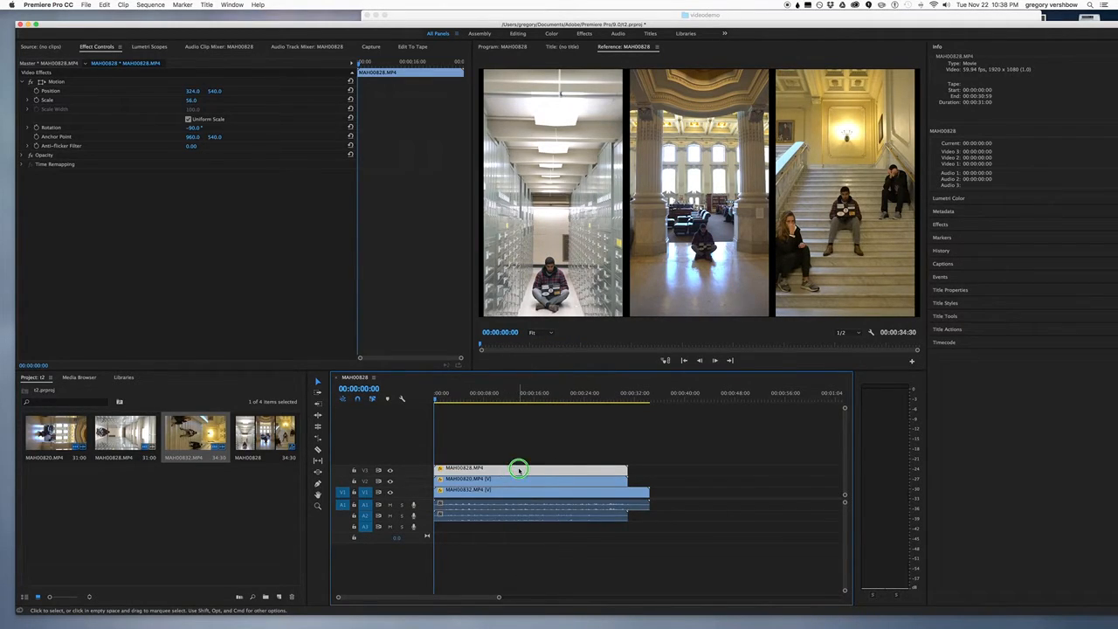
right_click(516, 469)
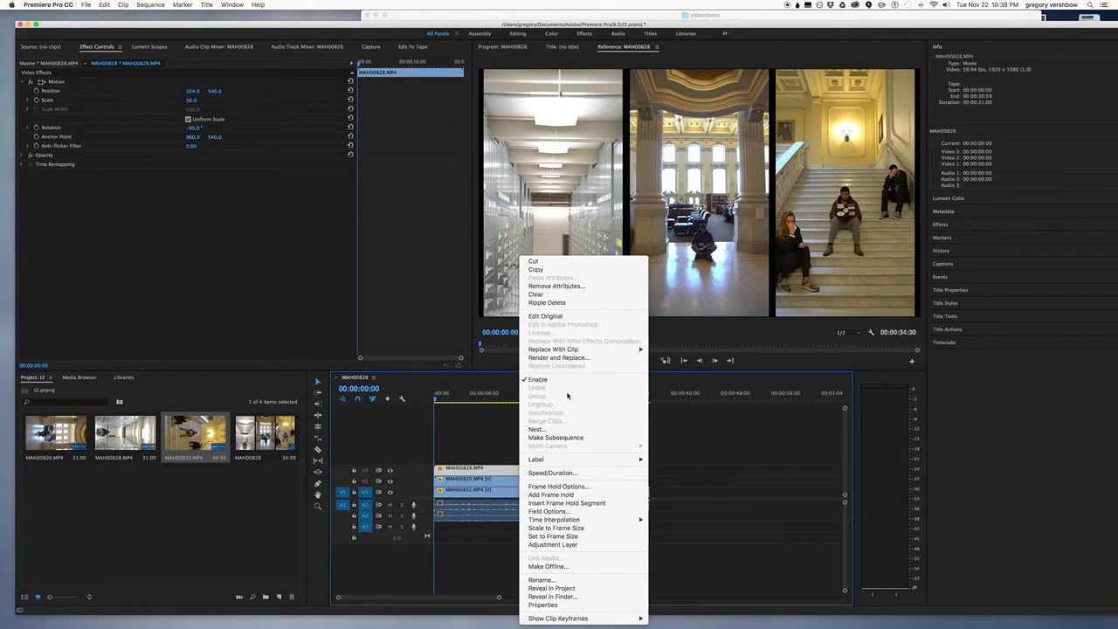
mouse_move(553, 495)
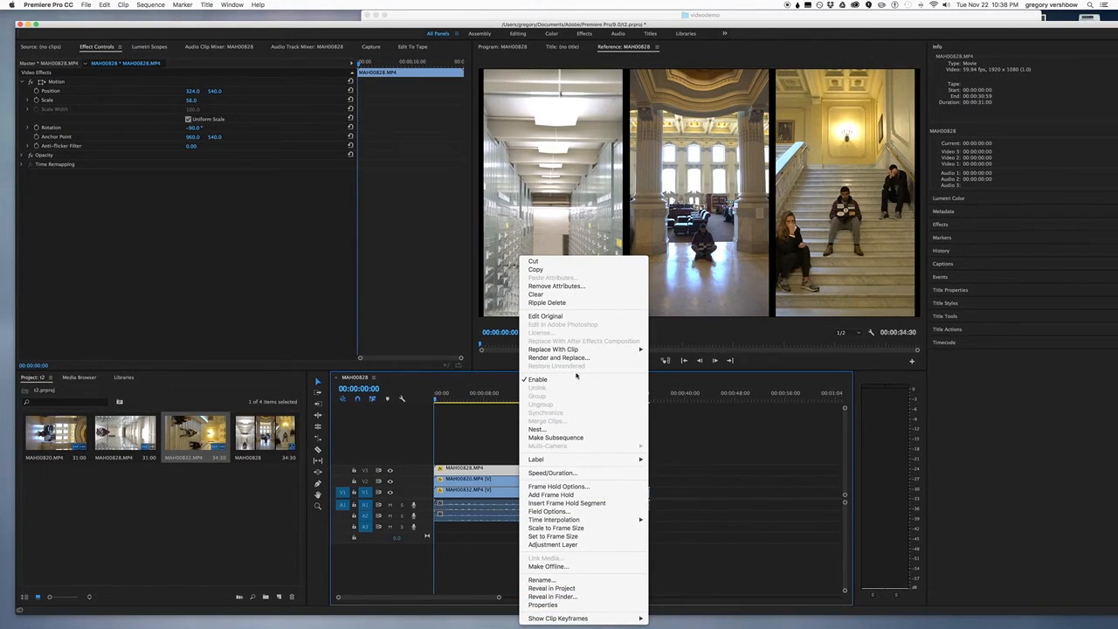
mouse_move(535, 295)
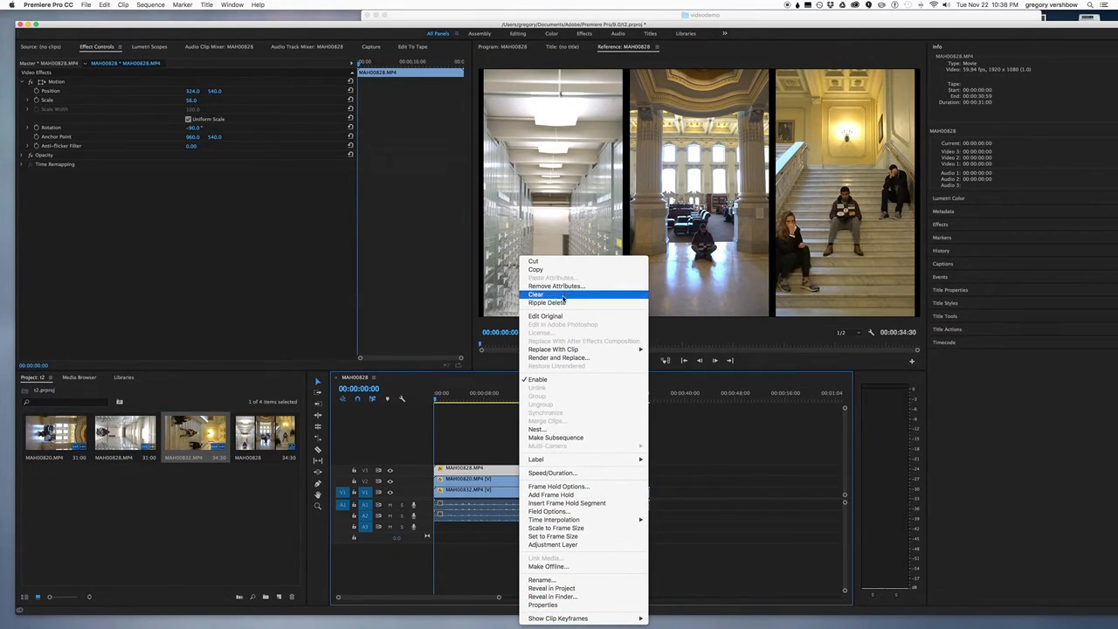
mouse_move(542, 459)
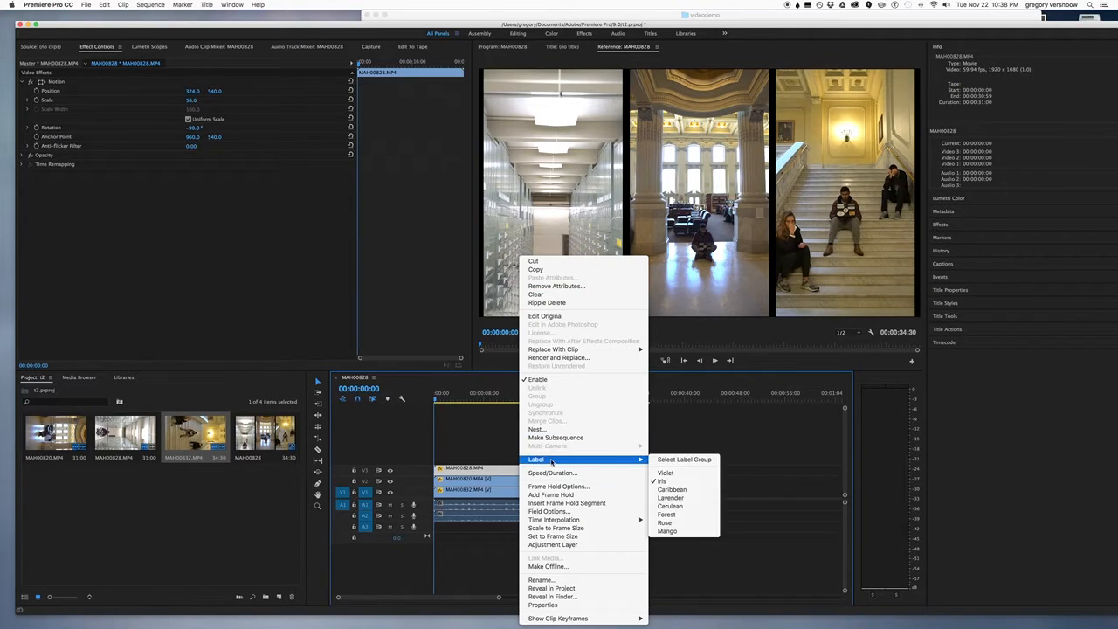
mouse_move(552, 473)
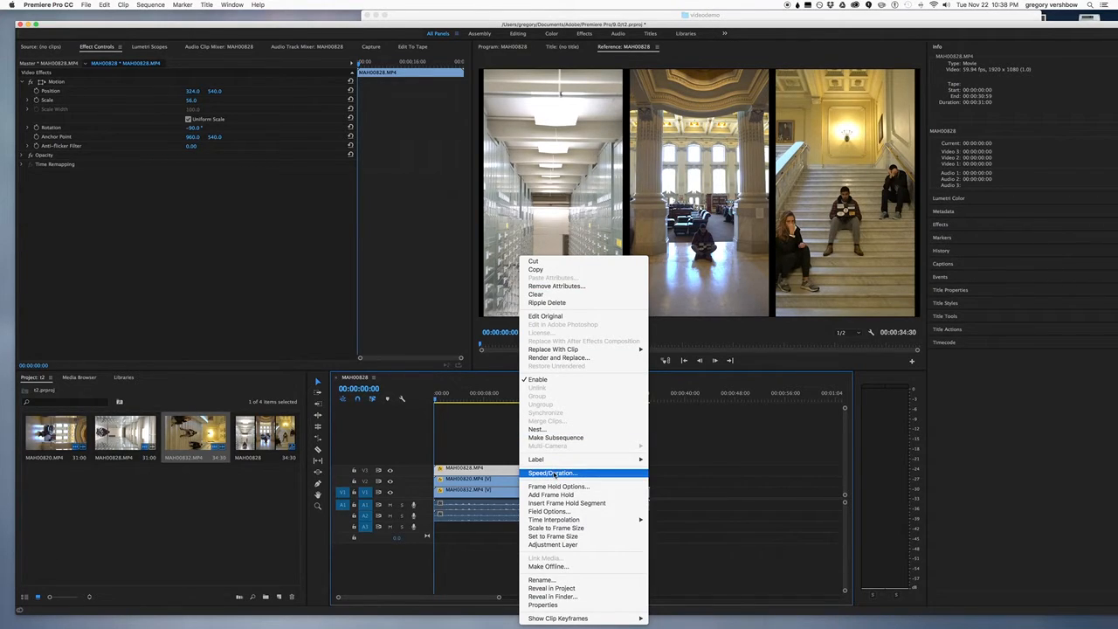
left_click(550, 472)
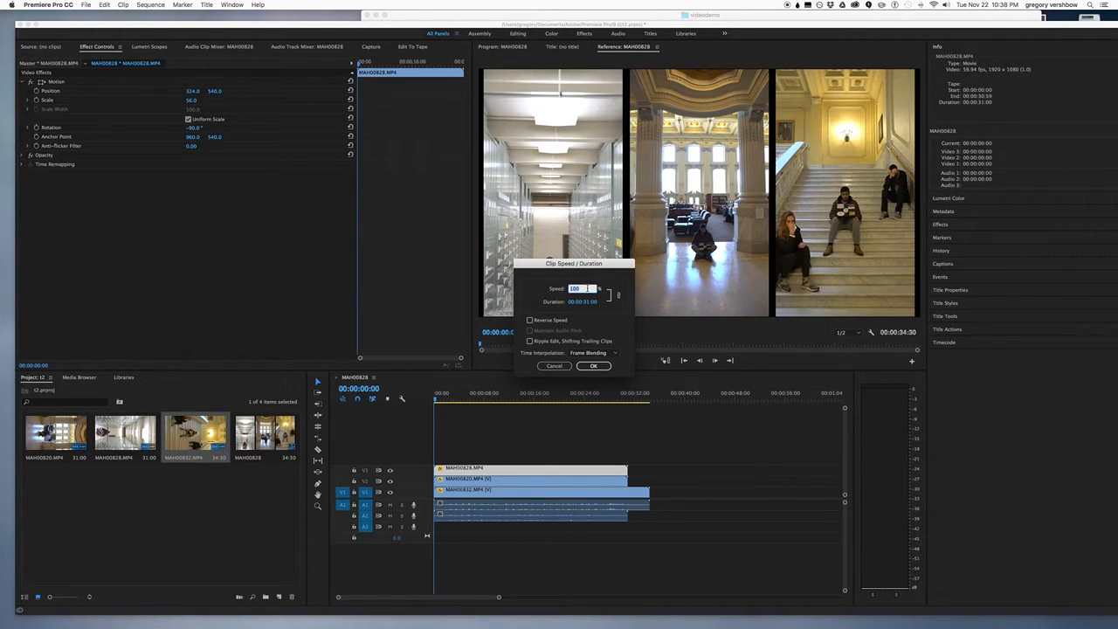
type("10")
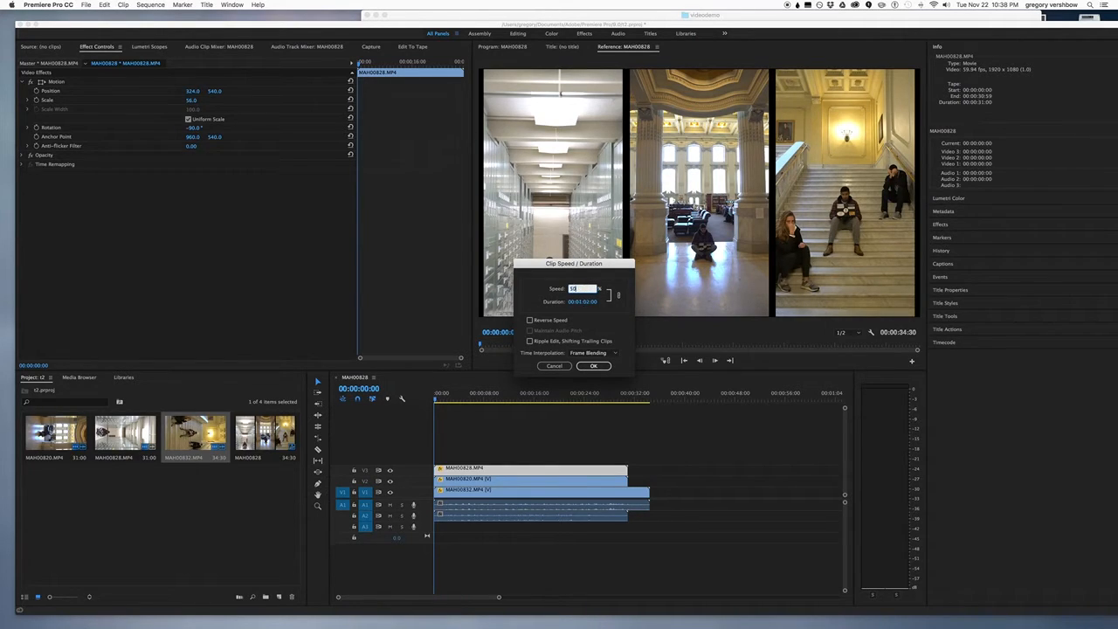
left_click(594, 366)
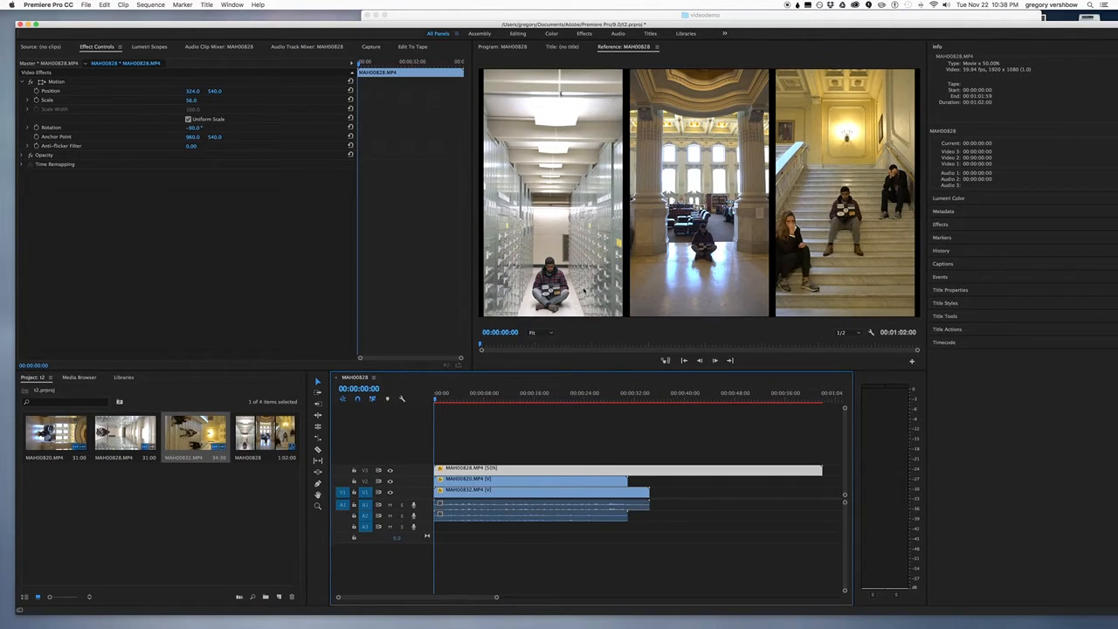
left_click(572, 495)
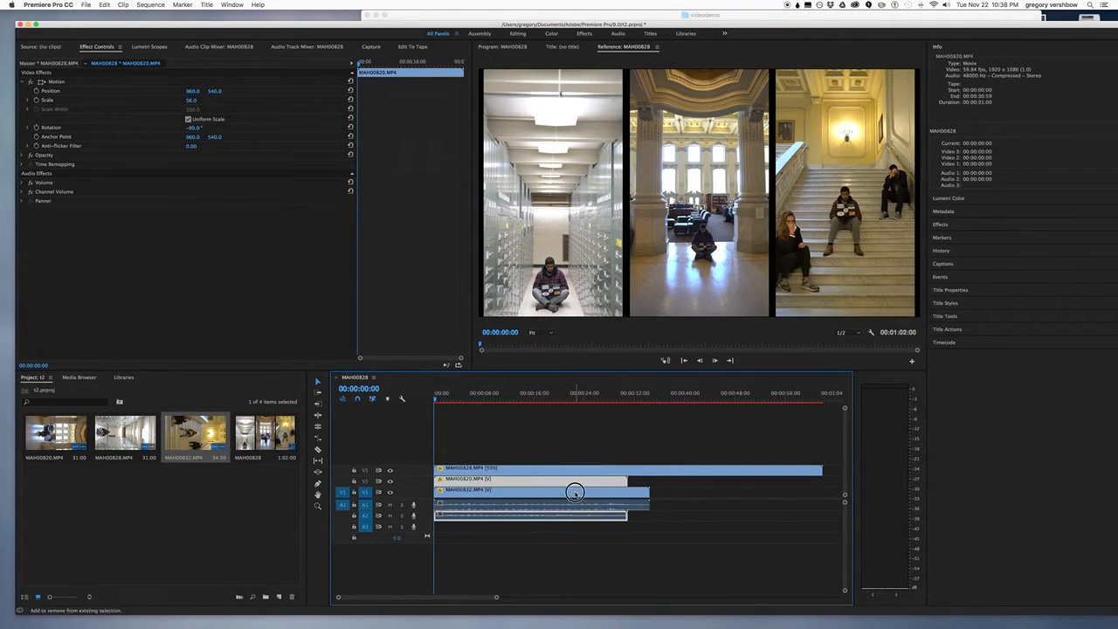
Set MAH00820 and MAH00832 to 50% speed in Speed/Duration
right_click(572, 494)
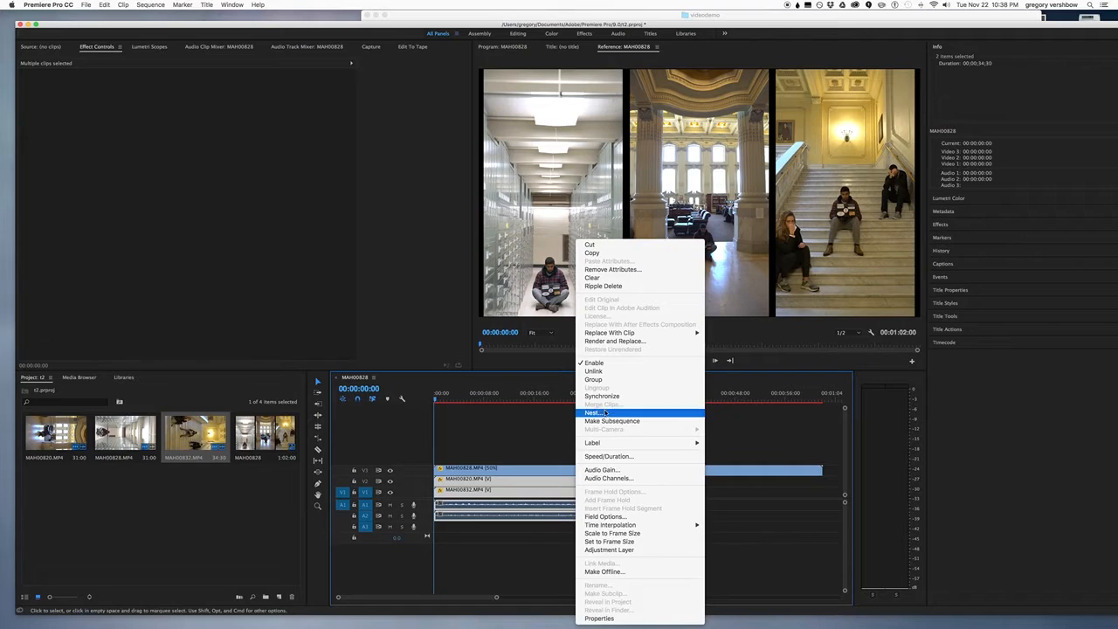
left_click(608, 456)
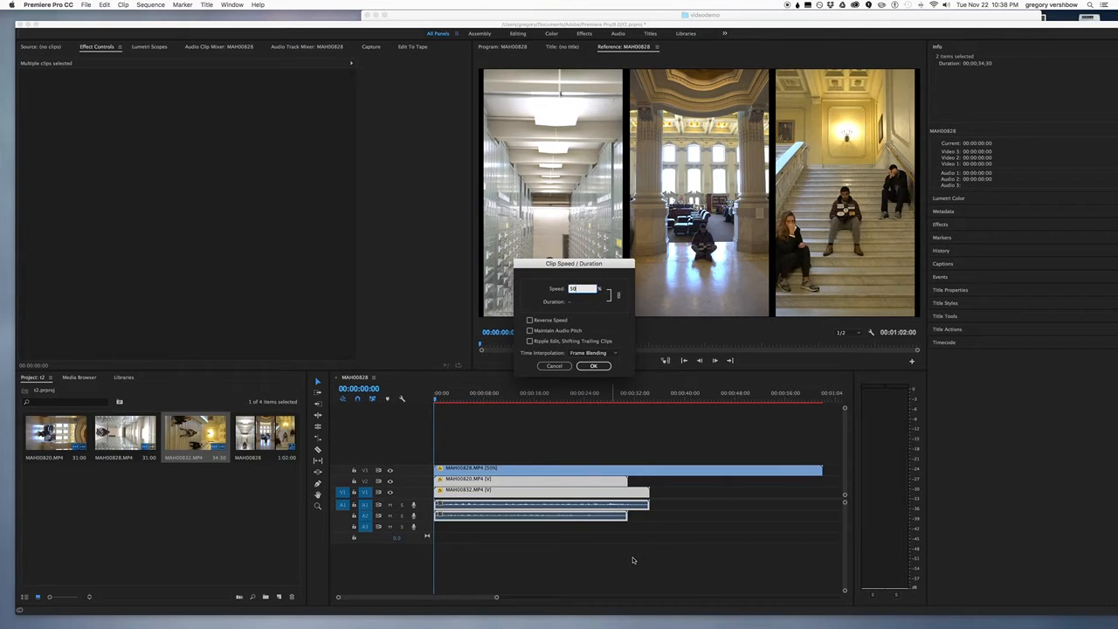
left_click(593, 366)
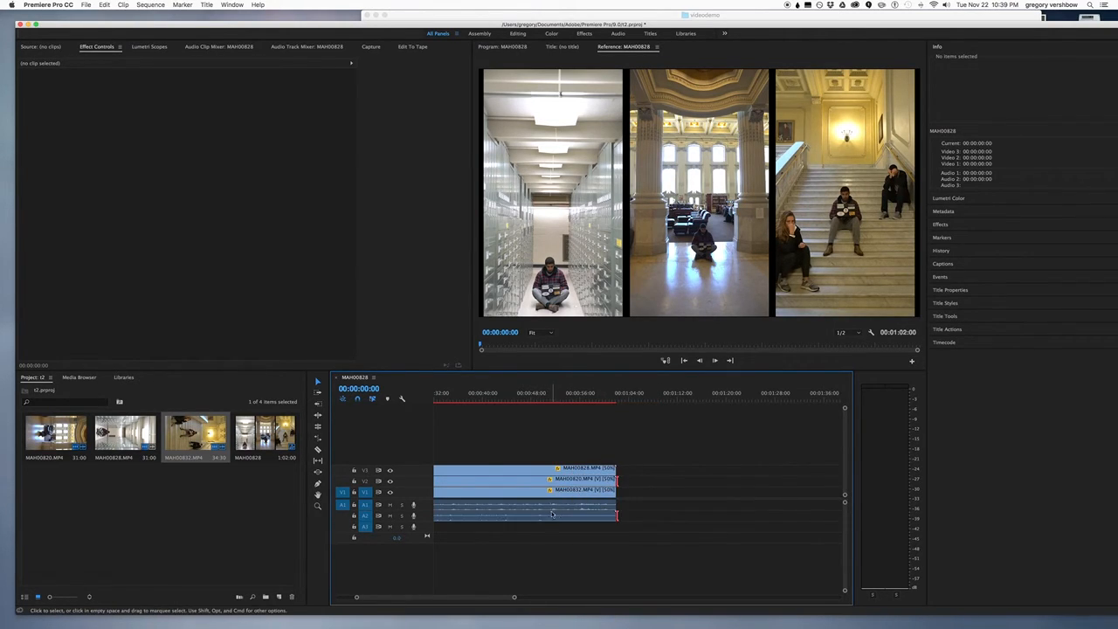
Trim the slowed clips' end points to the same time
left_click(524, 489)
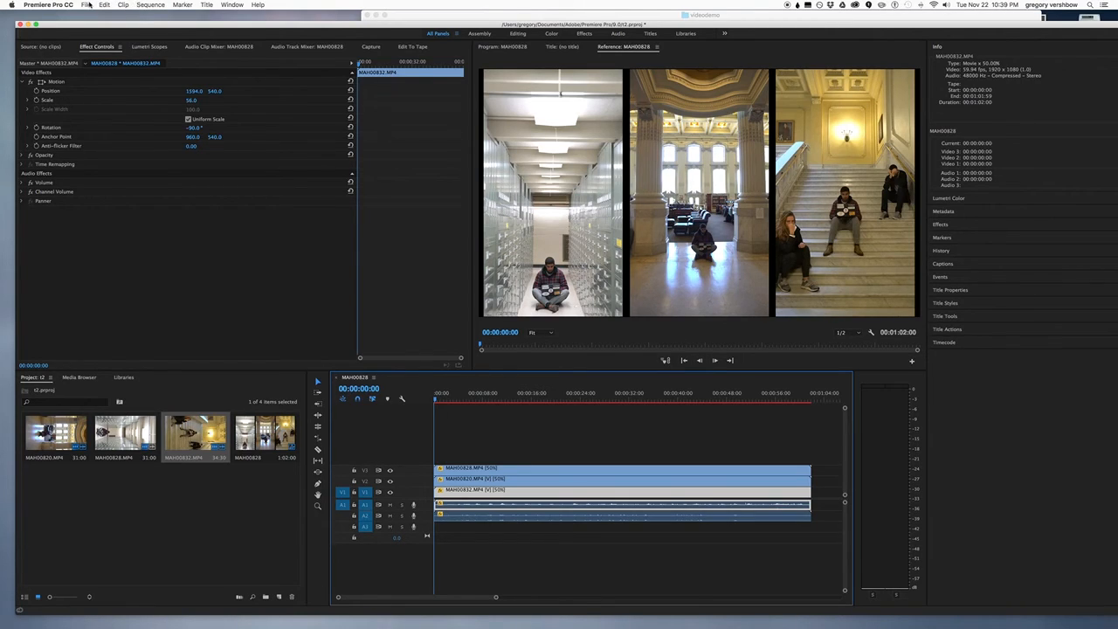
Export the MAH00828 sequence as a QuickTime MAH00828.mov using the NTSC DV Widescreen preset
left_click(84, 10)
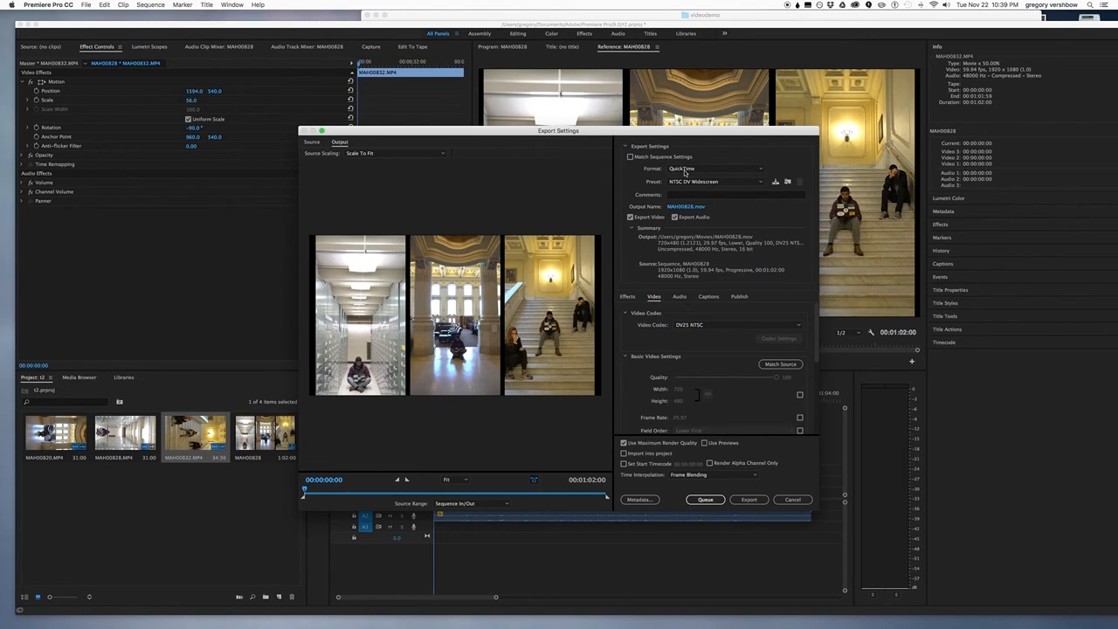
left_click(714, 168)
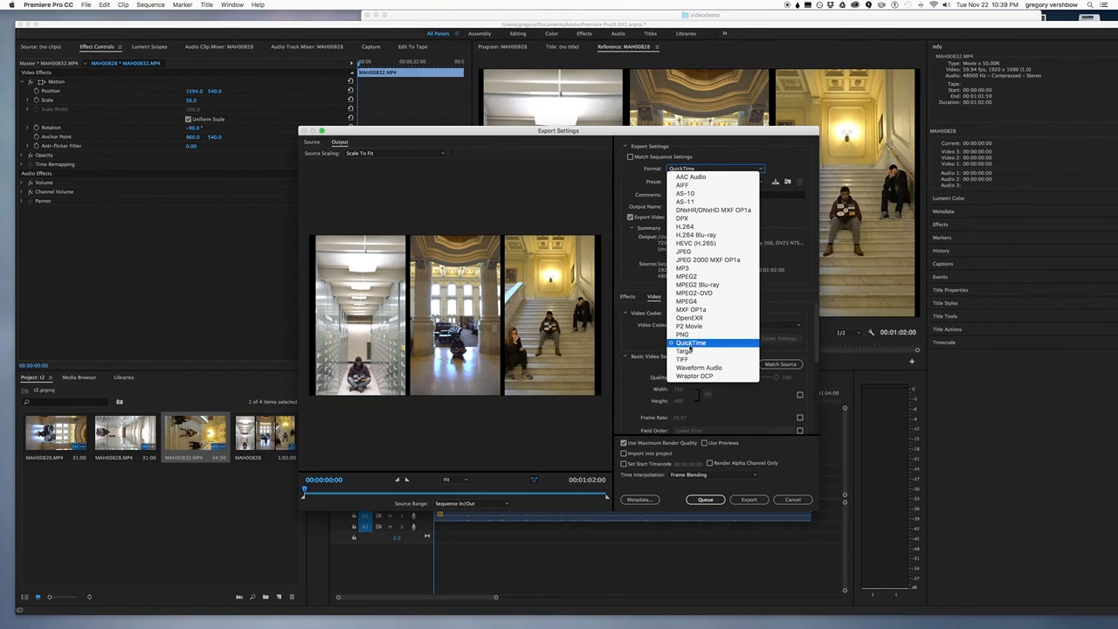
left_click(708, 181)
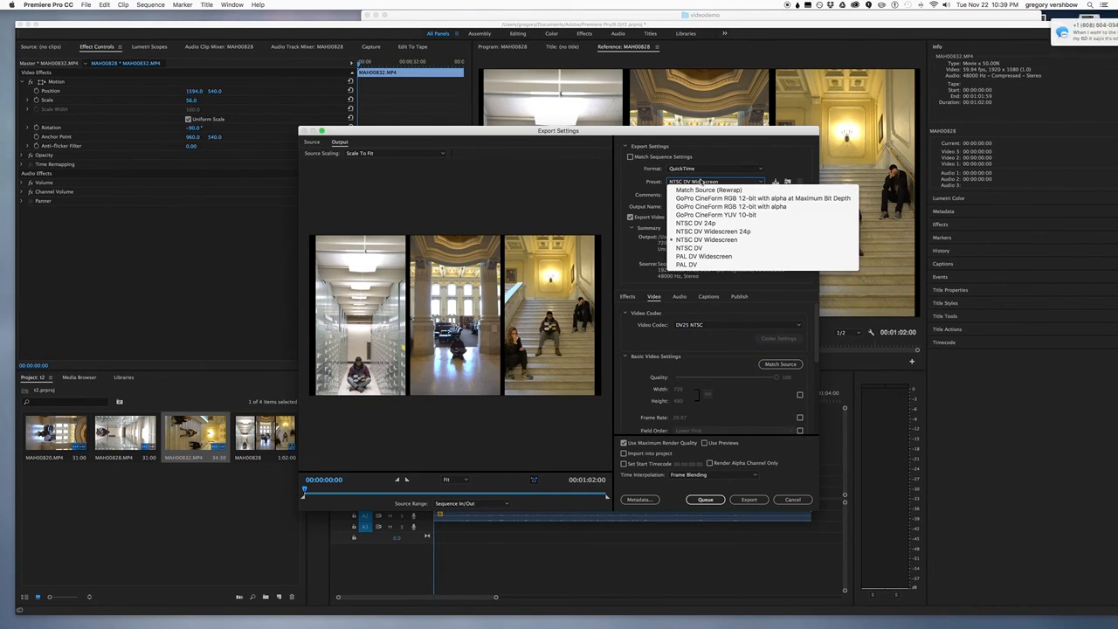
left_click(704, 240)
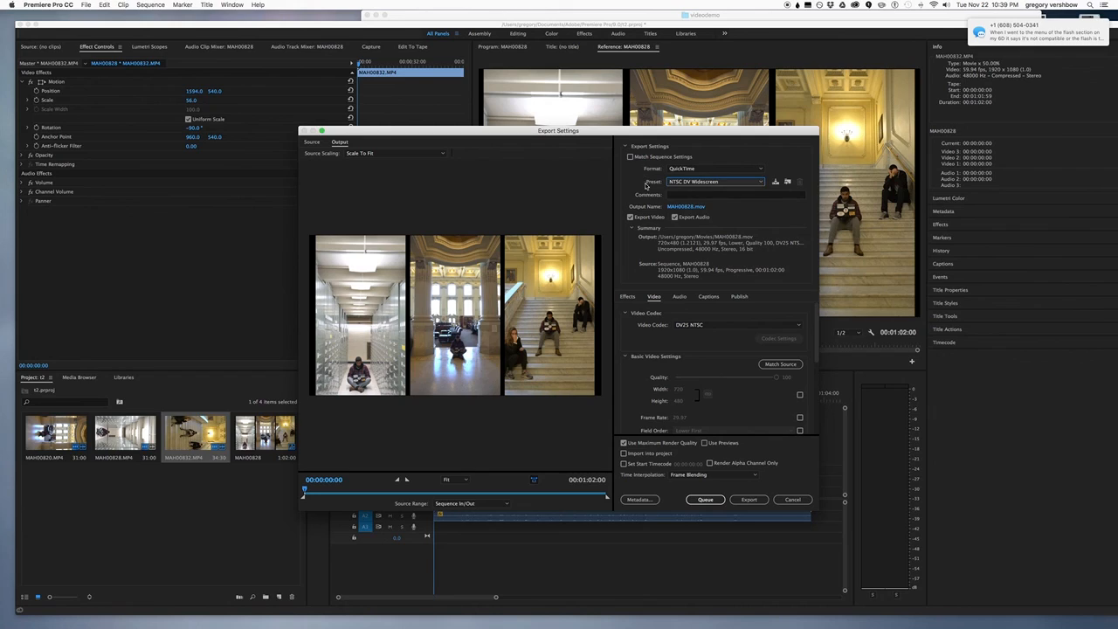